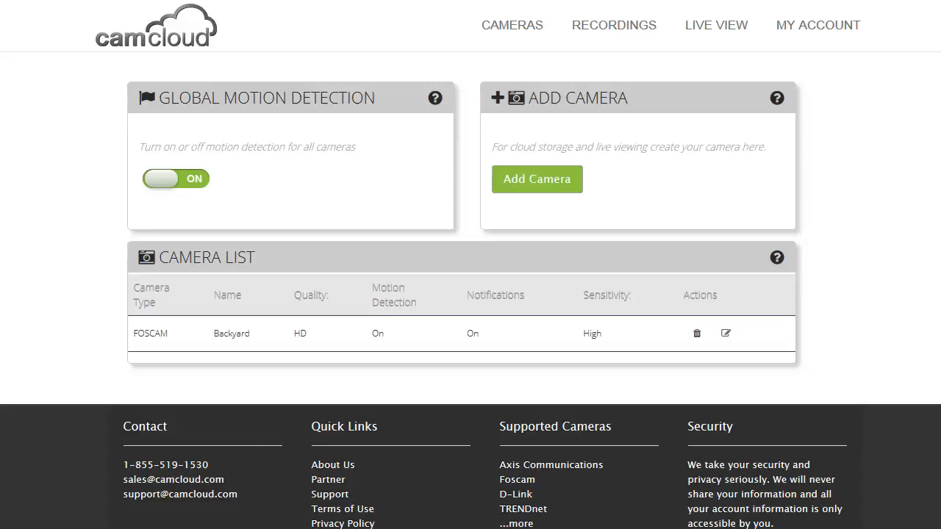
mouse_move(512, 25)
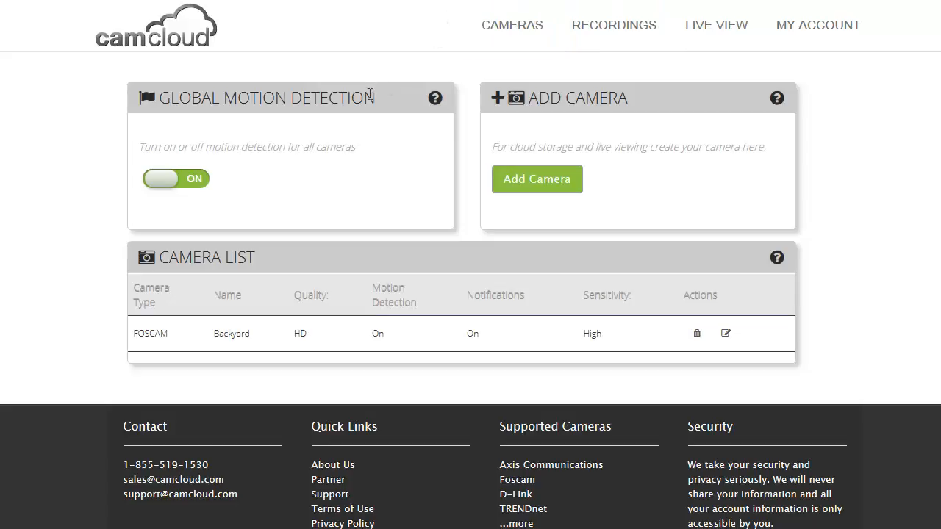
mouse_move(485, 265)
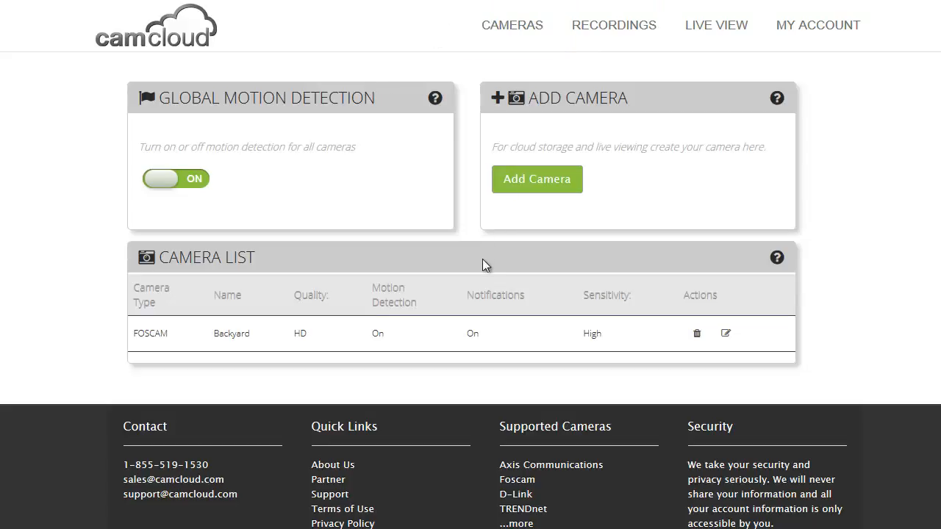
mouse_move(435, 97)
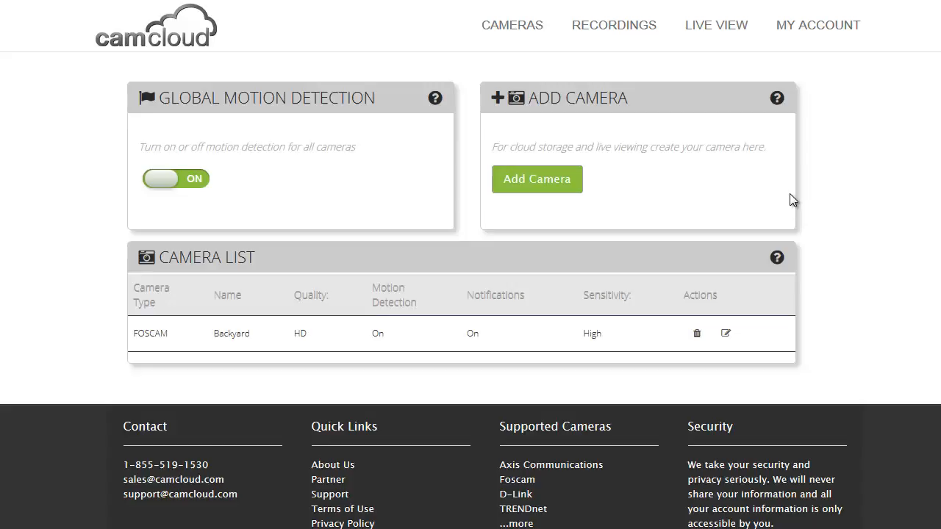
mouse_move(777, 210)
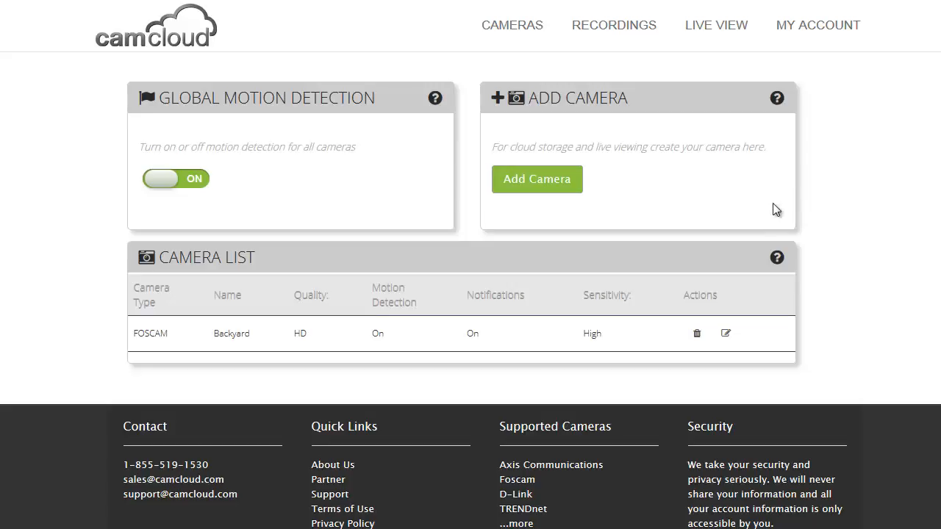
mouse_move(747, 263)
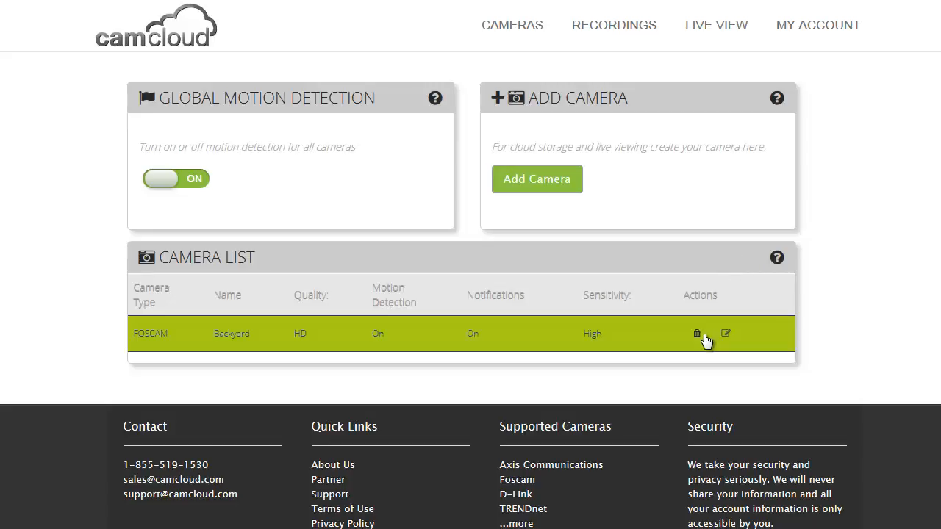
mouse_move(757, 294)
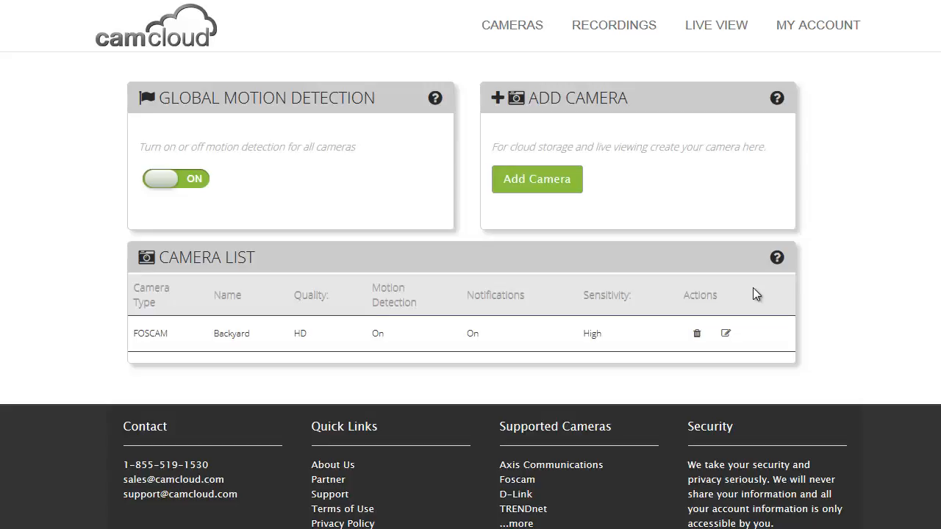
mouse_move(544, 190)
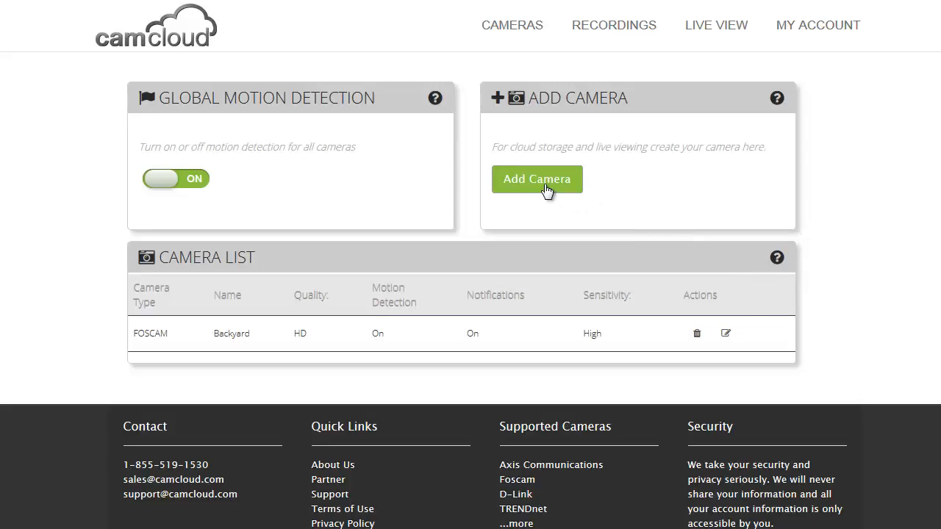
Open the Add Camera wizard and pick Webcam as the camera type.
click(537, 178)
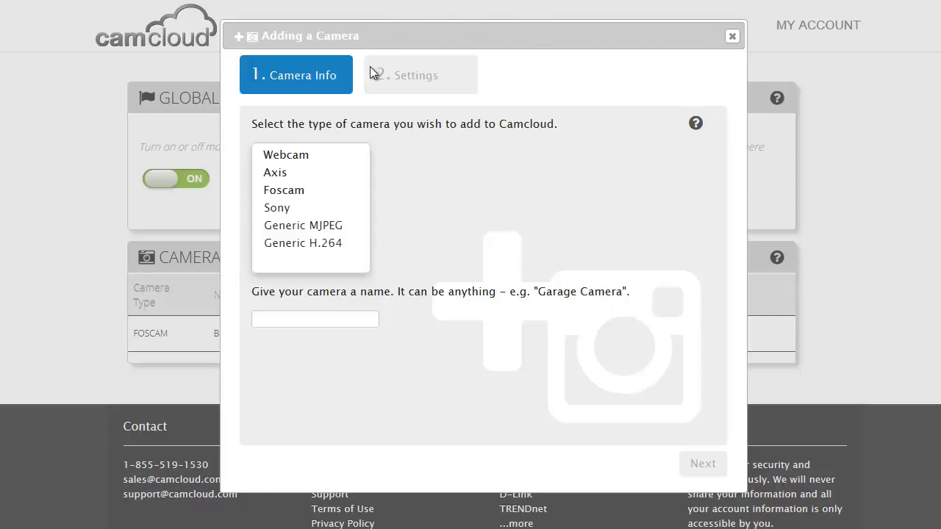
mouse_move(346, 145)
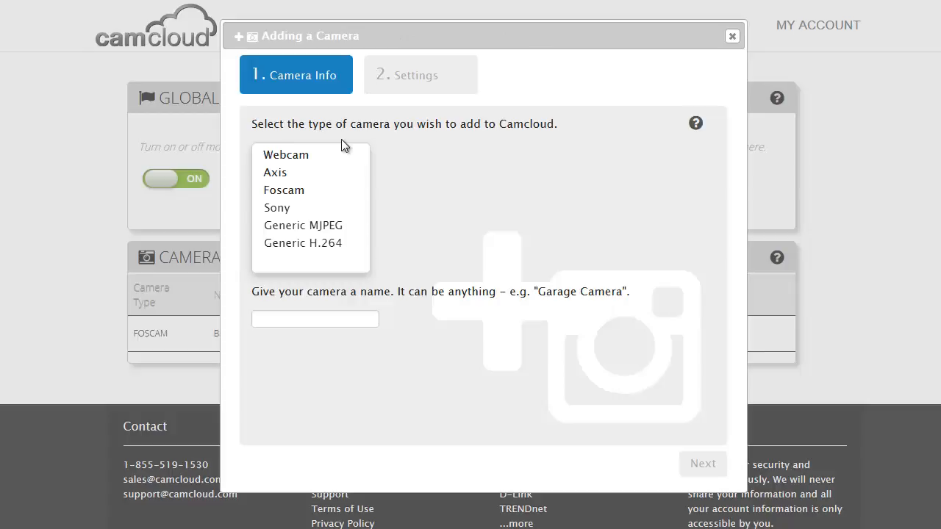
click(285, 155)
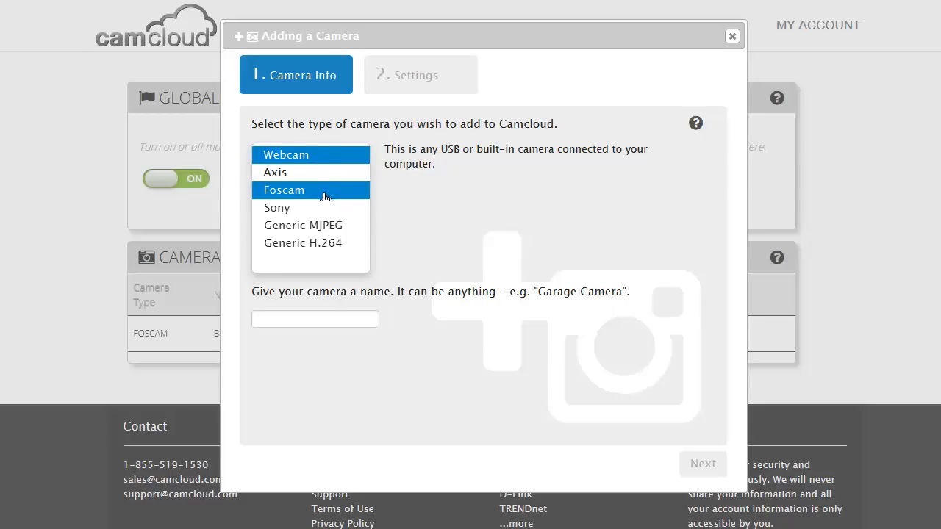
Choose Foscam as the camera type and FI9821P as its model.
click(284, 189)
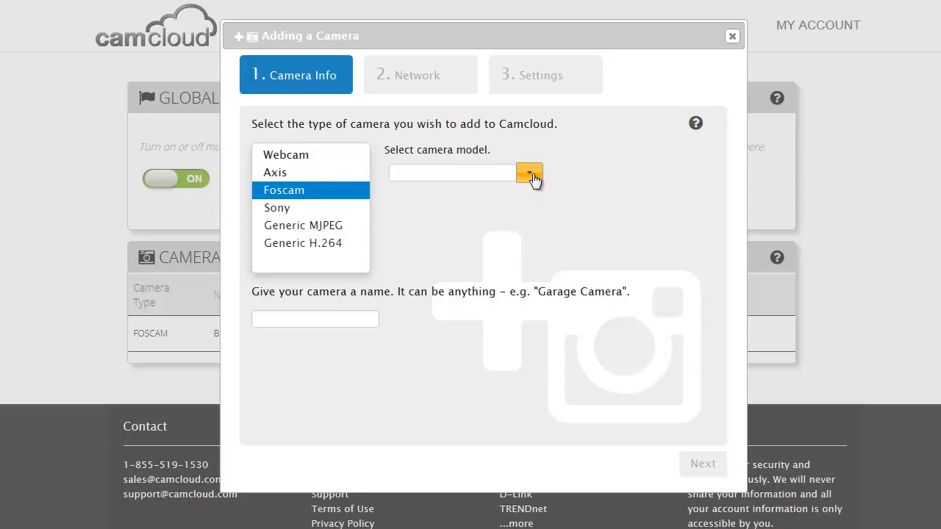
click(528, 173)
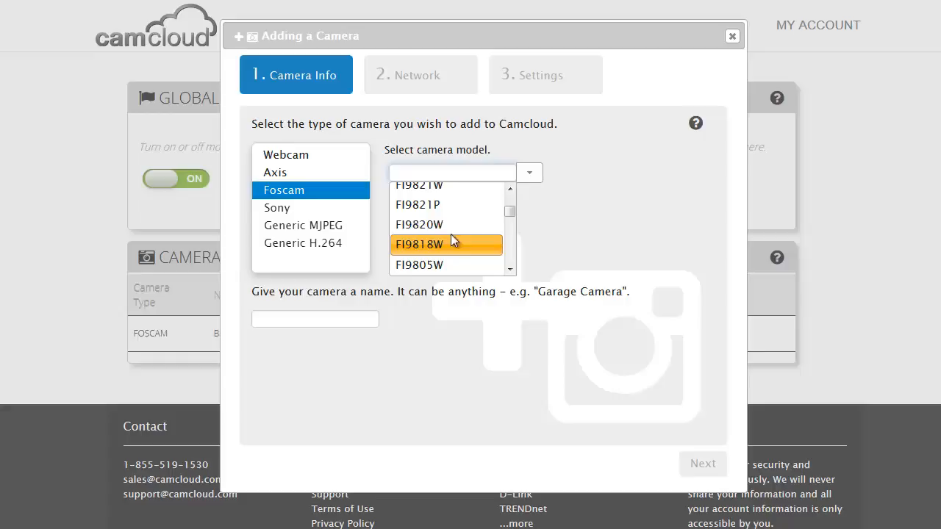
mouse_move(447, 205)
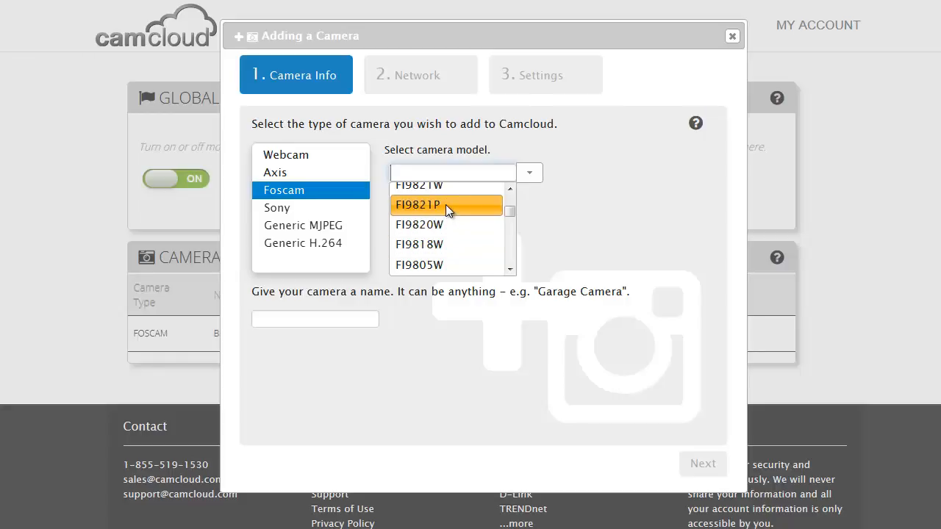
click(417, 205)
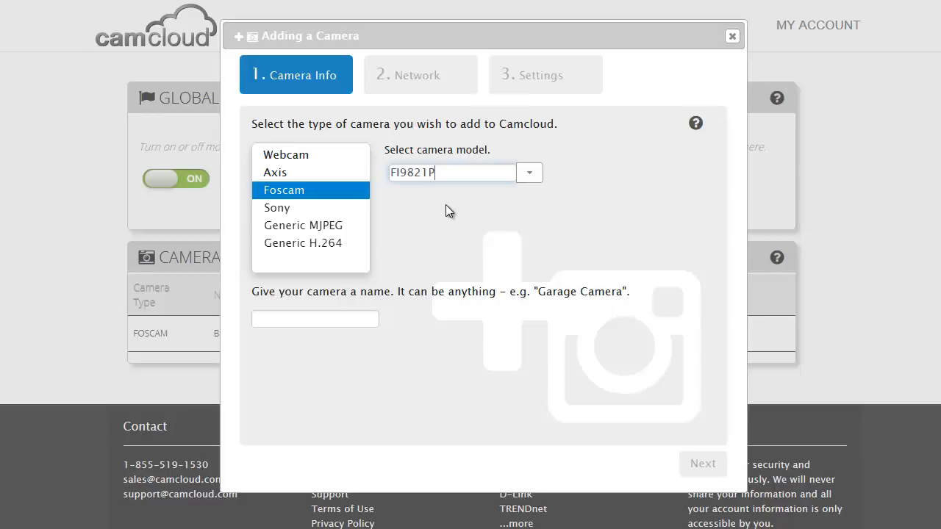
mouse_move(376, 308)
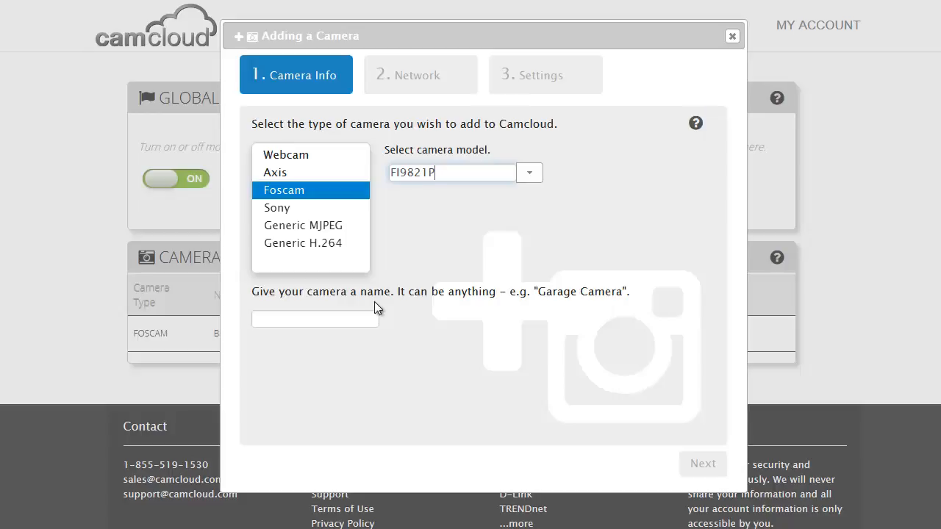
click(315, 319)
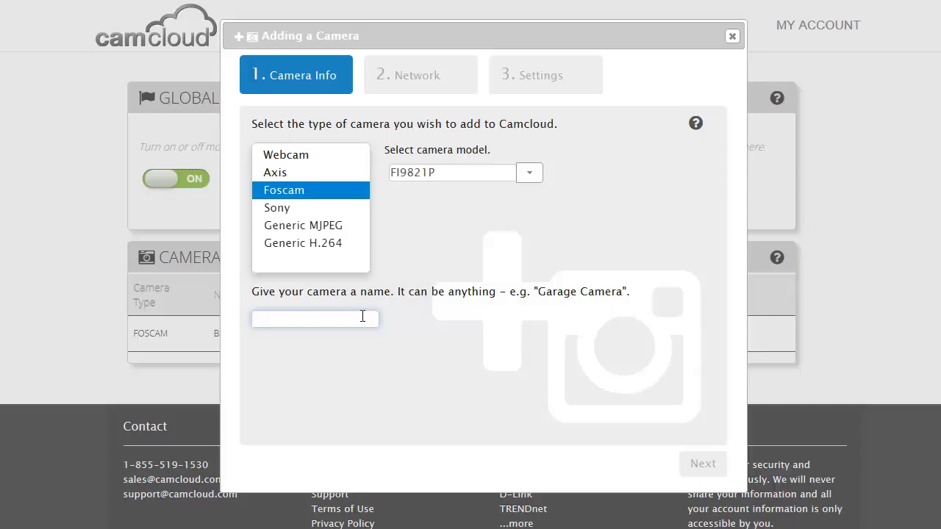
Enter 'Parking Lot' as the new camera's name.
click(315, 319)
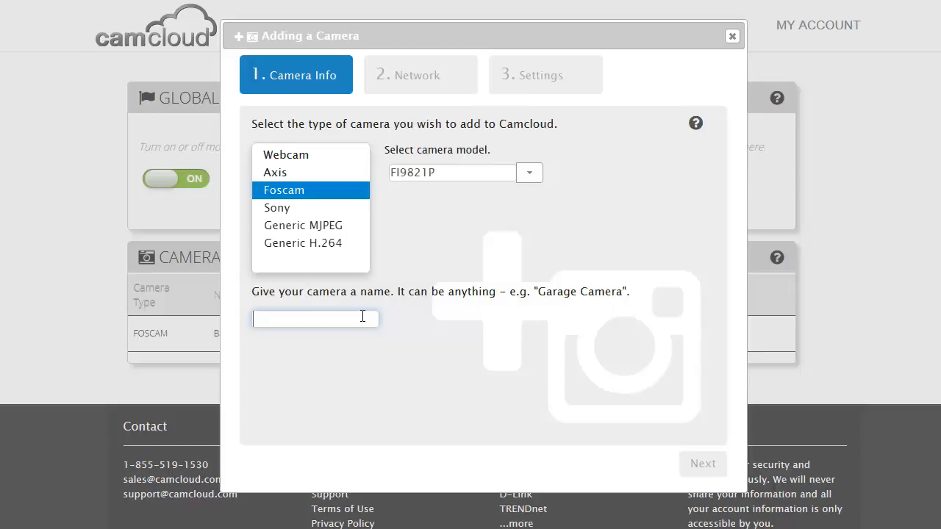
text(Parking Lot)
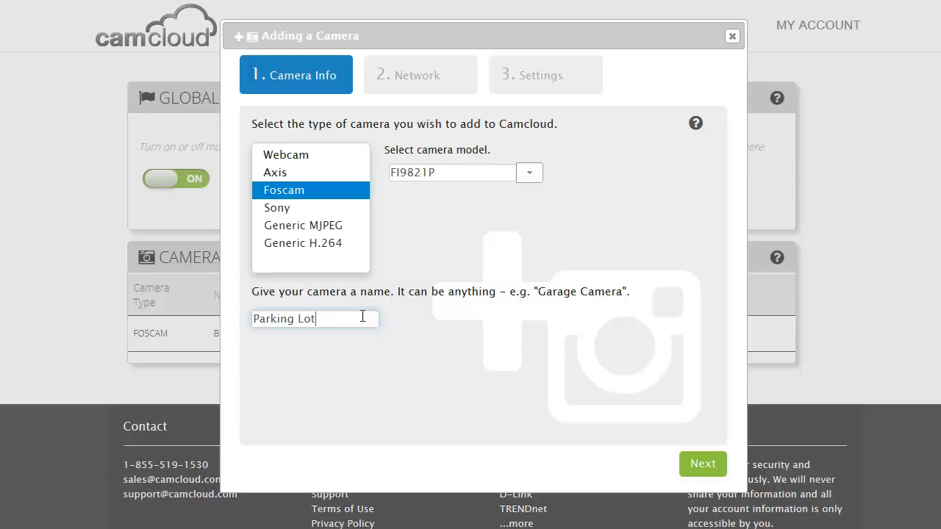
mouse_move(637, 194)
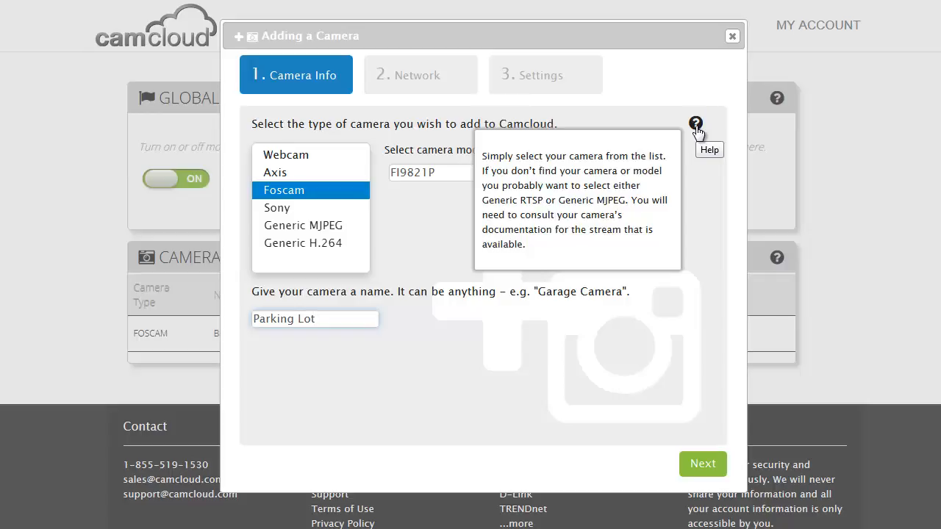
click(702, 463)
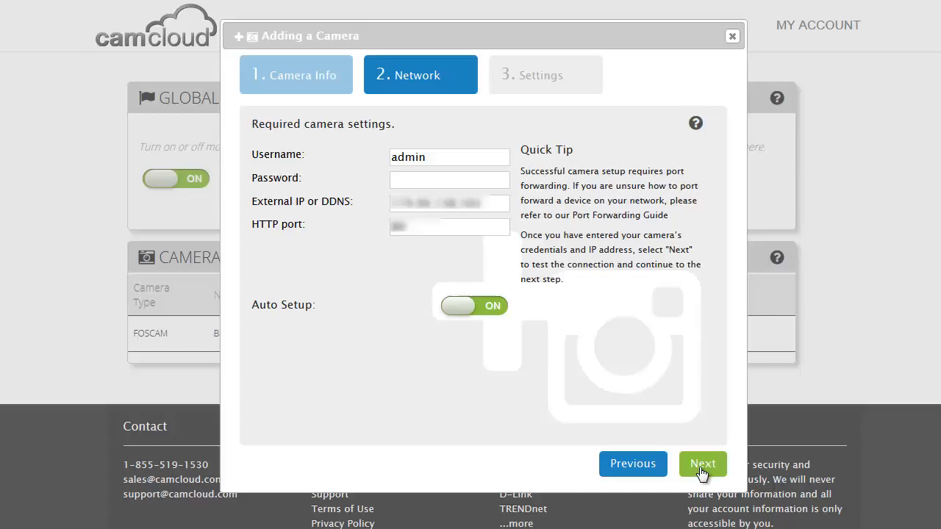
mouse_move(598, 240)
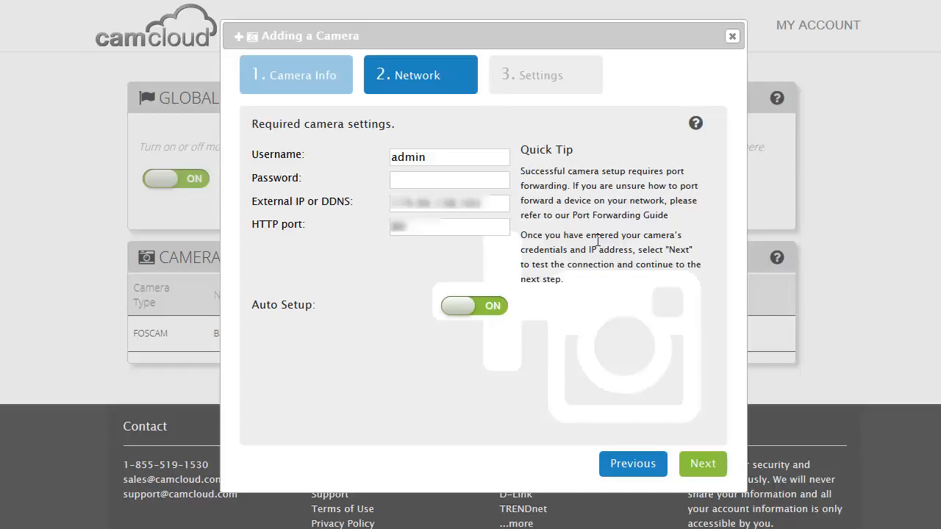
mouse_move(484, 389)
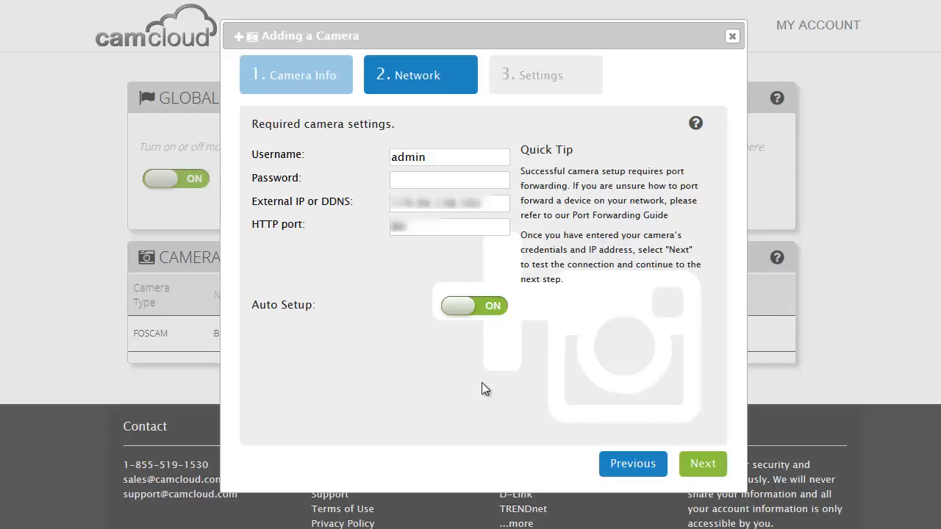
mouse_move(377, 377)
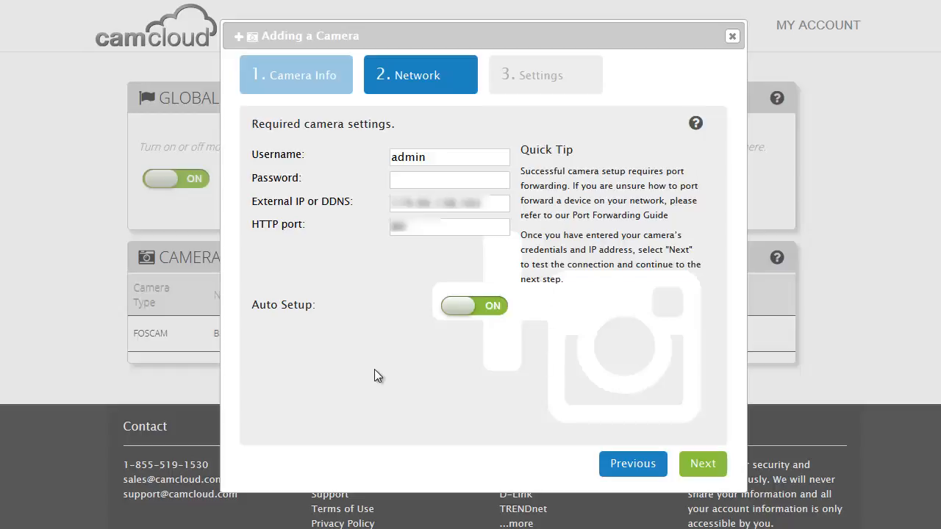
mouse_move(325, 333)
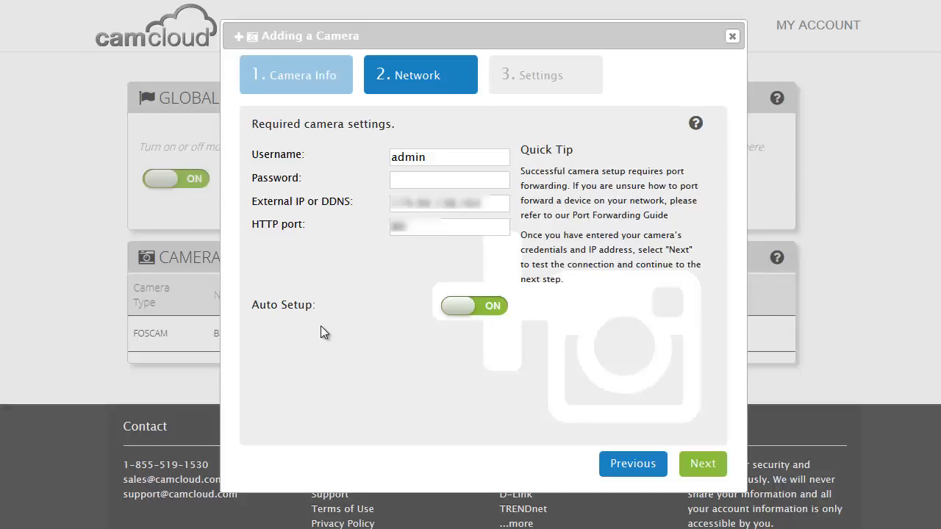
mouse_move(454, 340)
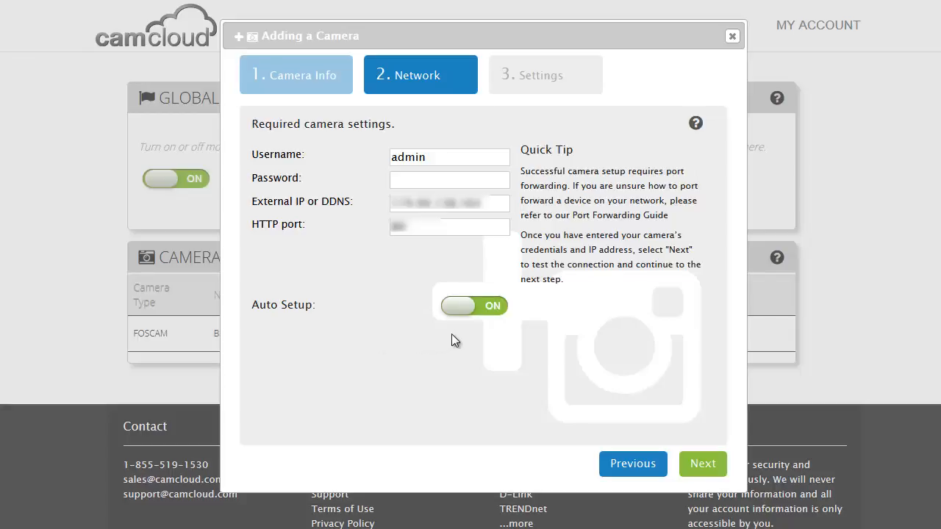
mouse_move(464, 336)
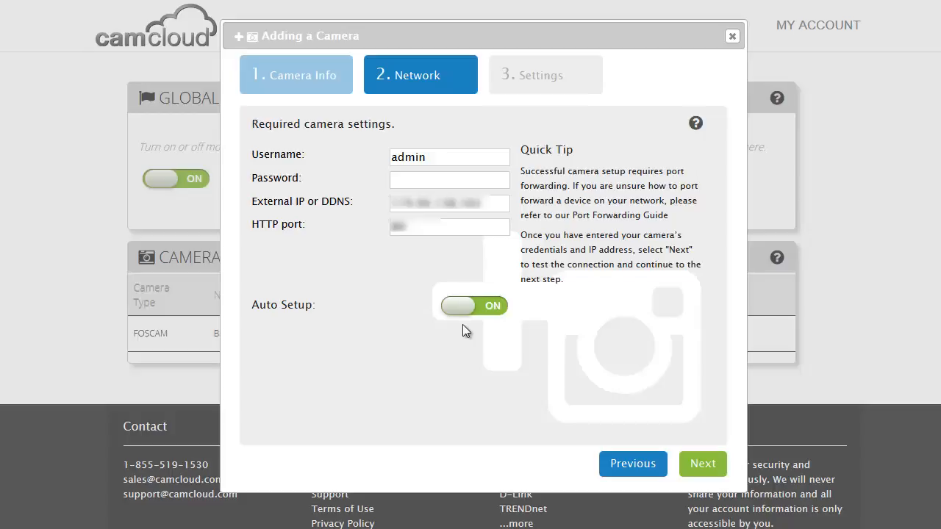
mouse_move(467, 327)
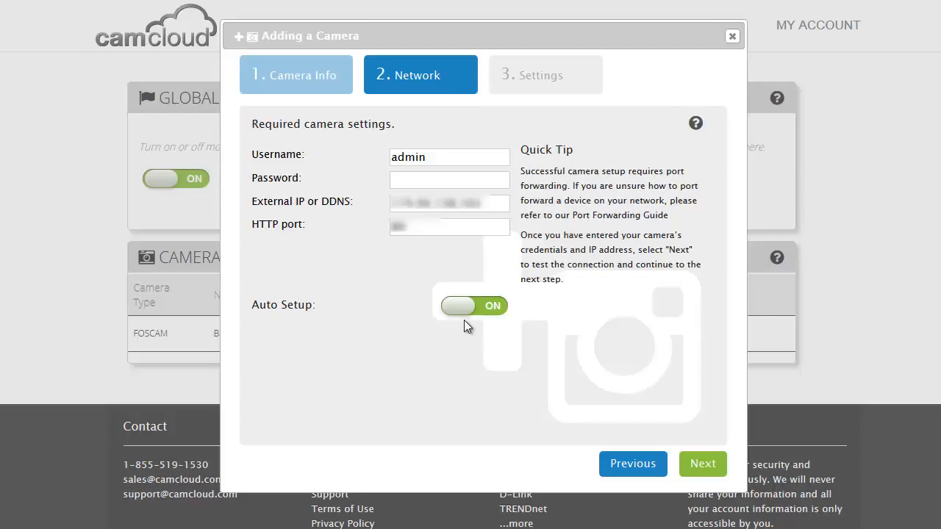
Enter the camera password with Auto Setup on, and submit for a connection test.
click(473, 306)
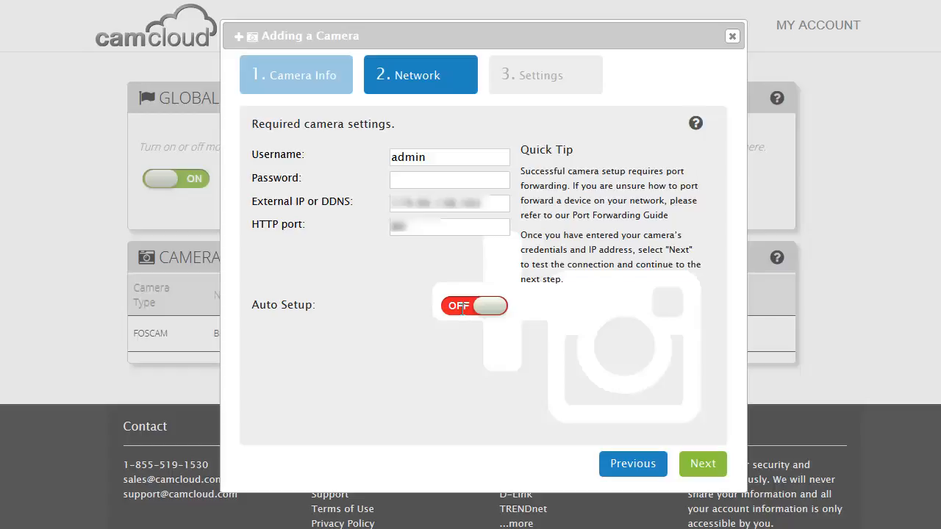
click(473, 306)
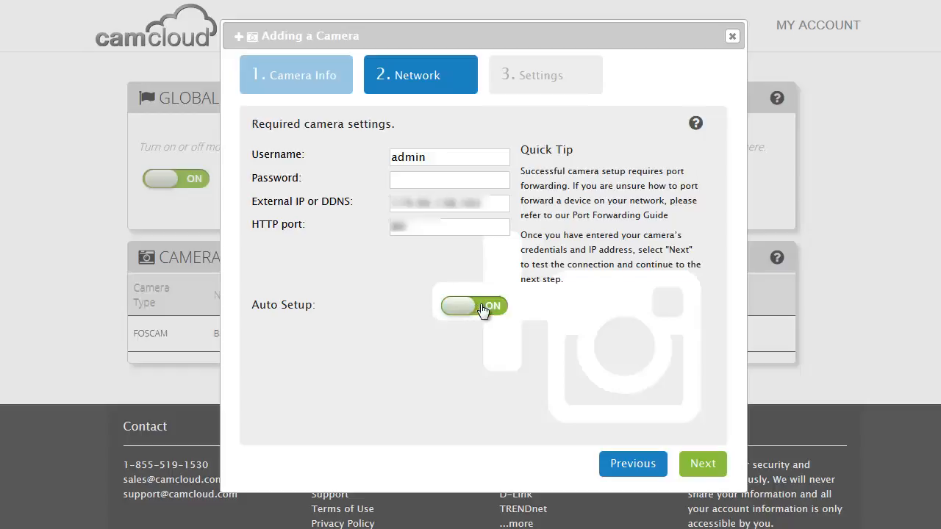
mouse_move(483, 311)
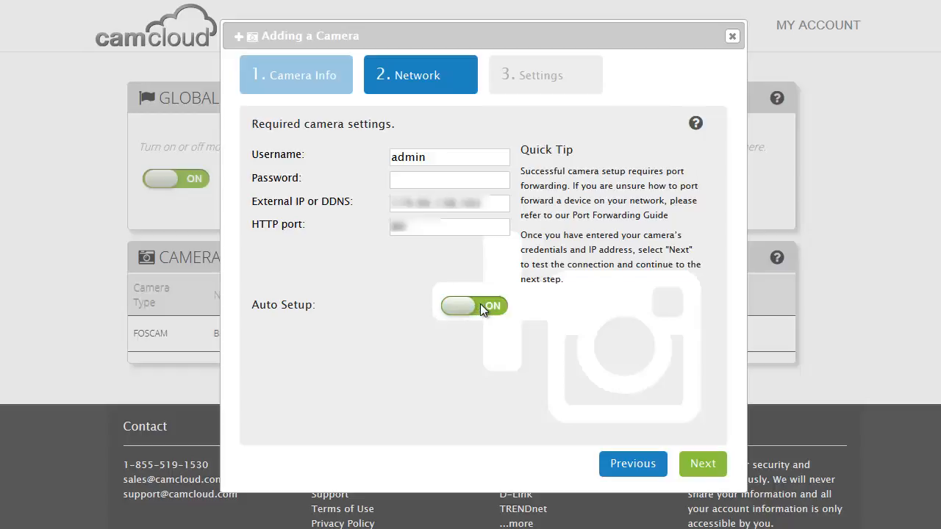
text(•)
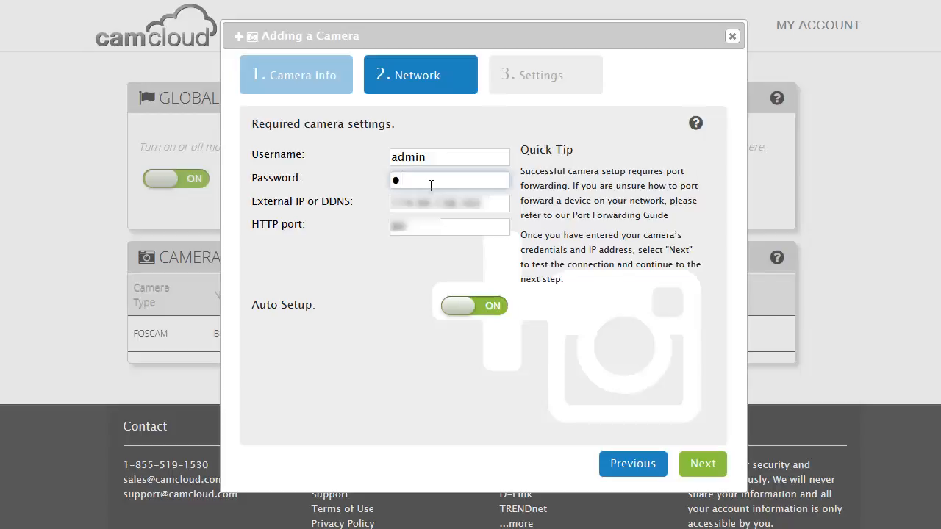
text(password)
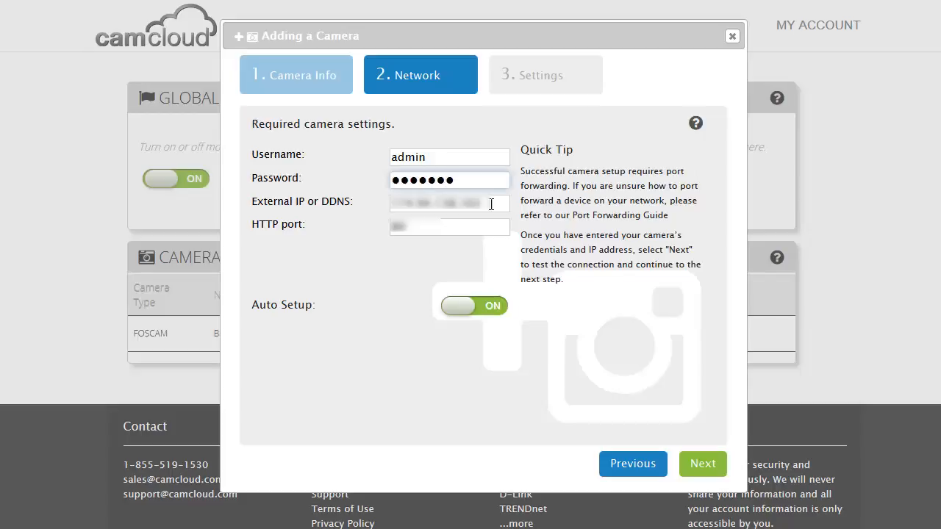
mouse_move(697, 471)
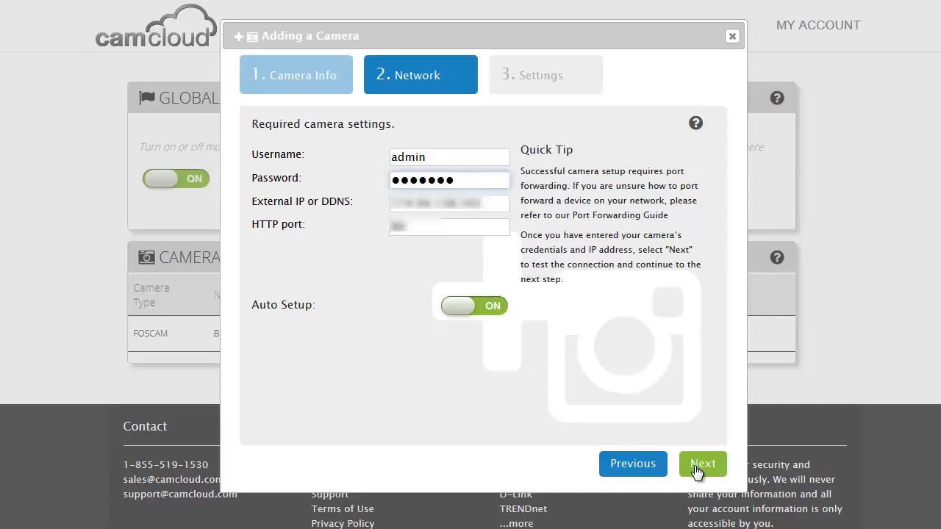
click(703, 463)
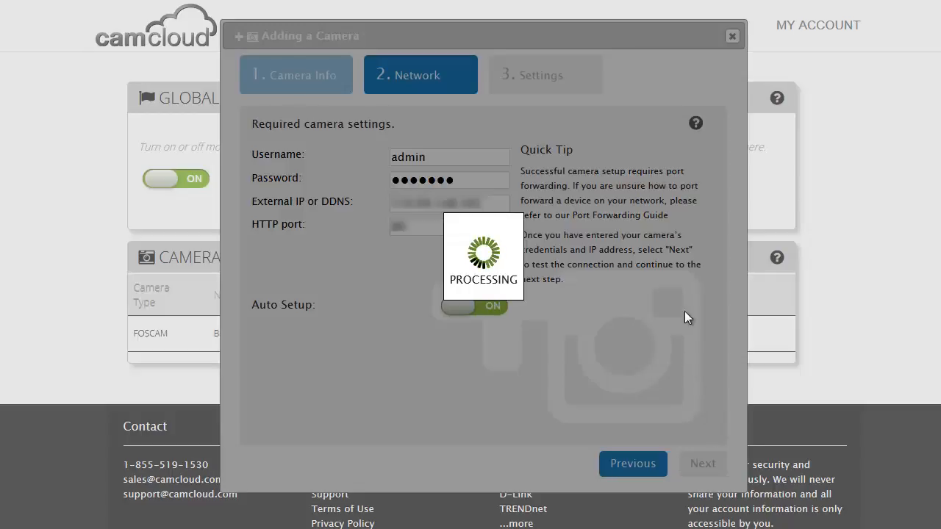
mouse_move(658, 153)
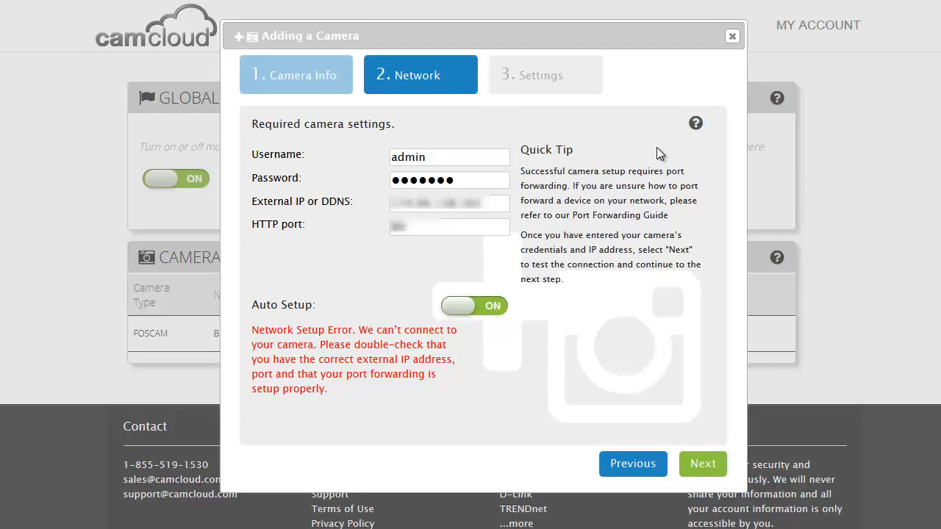
mouse_move(480, 213)
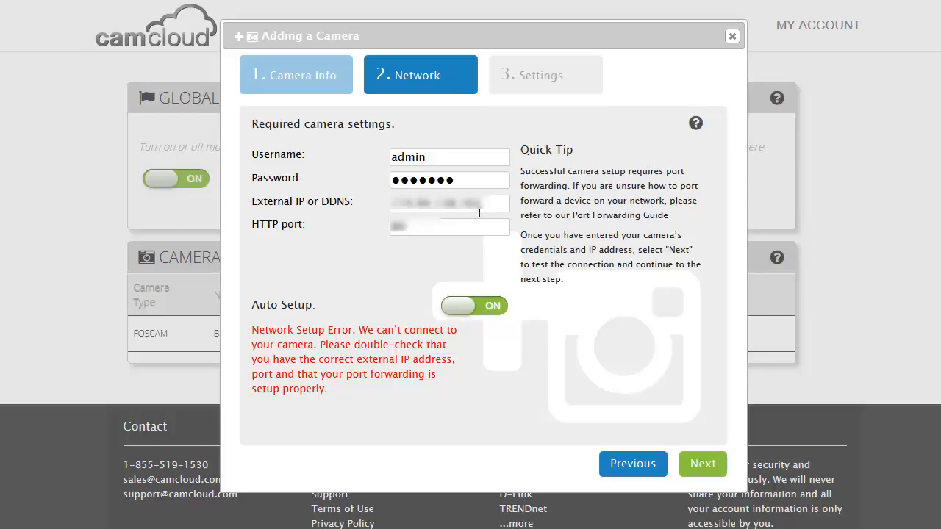
Re-enter the password, fix the HTTP port, and rerun the connection test.
click(448, 180)
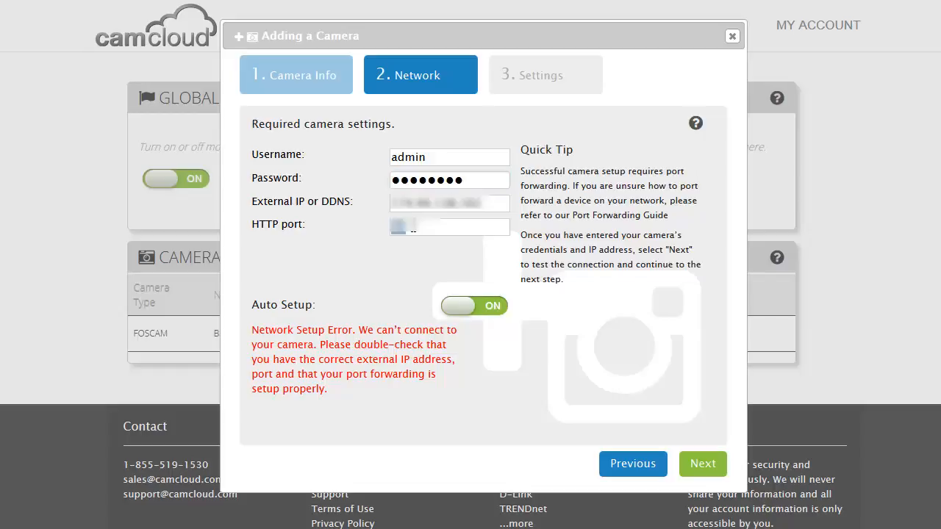
click(449, 227)
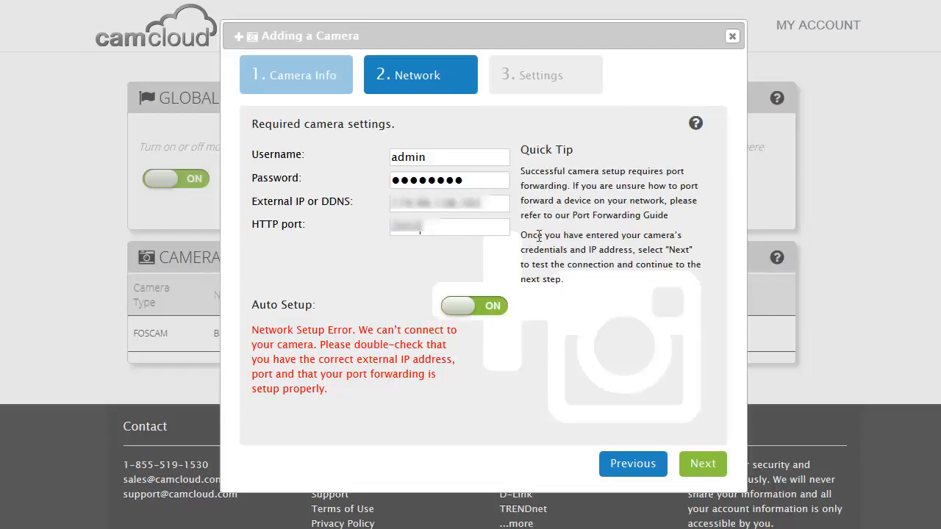
mouse_move(610, 201)
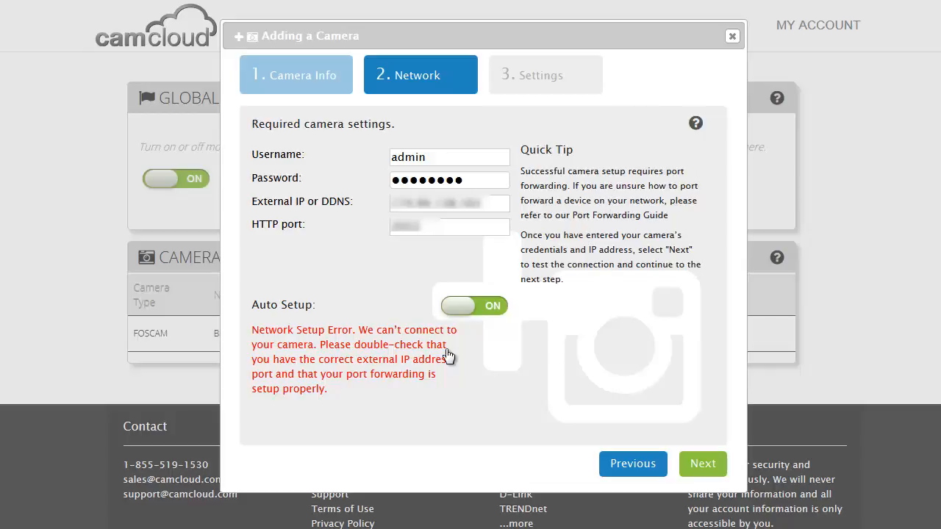
mouse_move(449, 359)
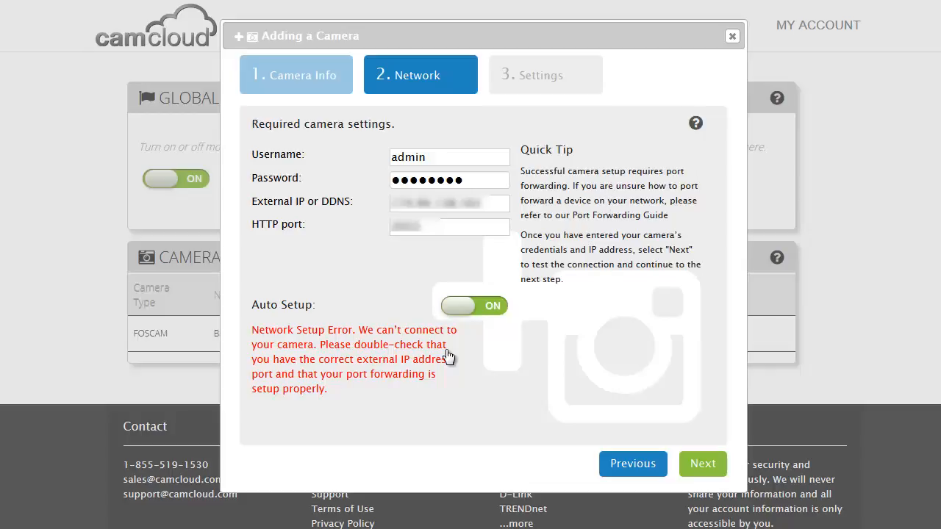
mouse_move(533, 342)
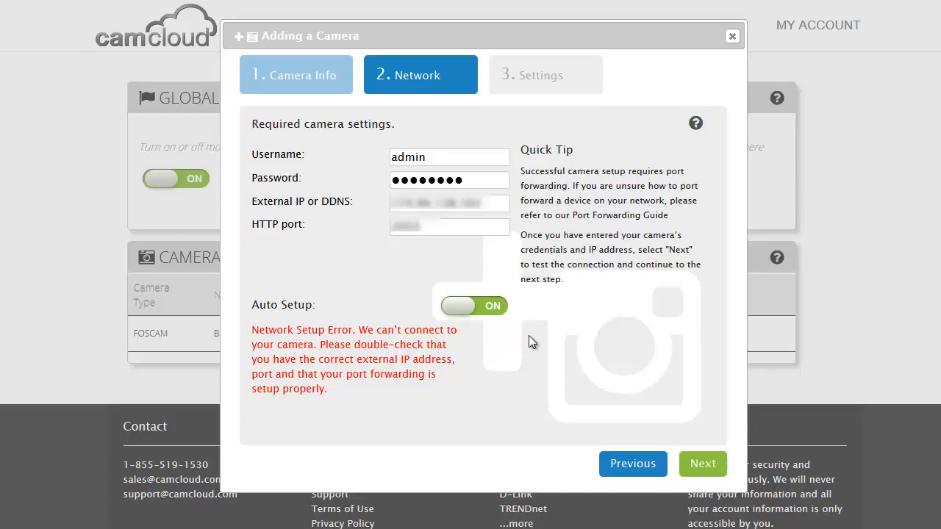
click(702, 464)
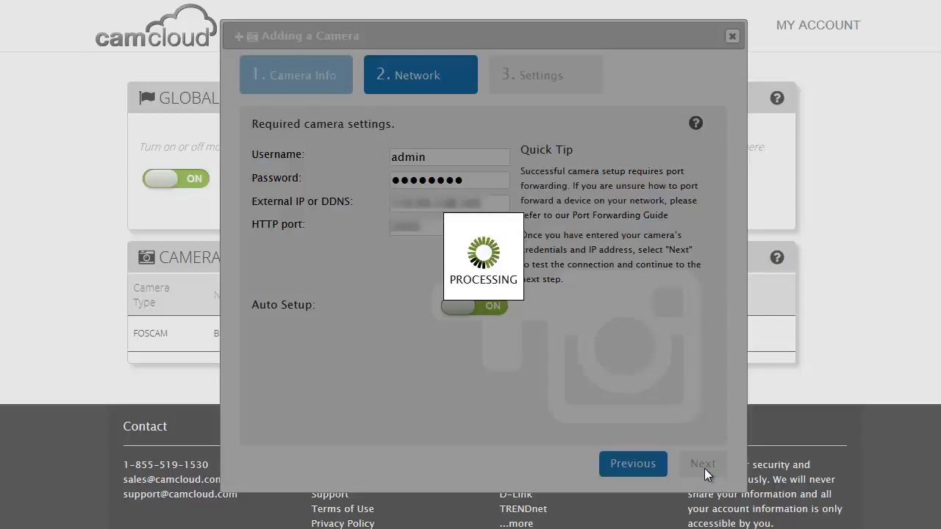
Let the second connection test pass and advance to the wizard's Settings step.
click(701, 464)
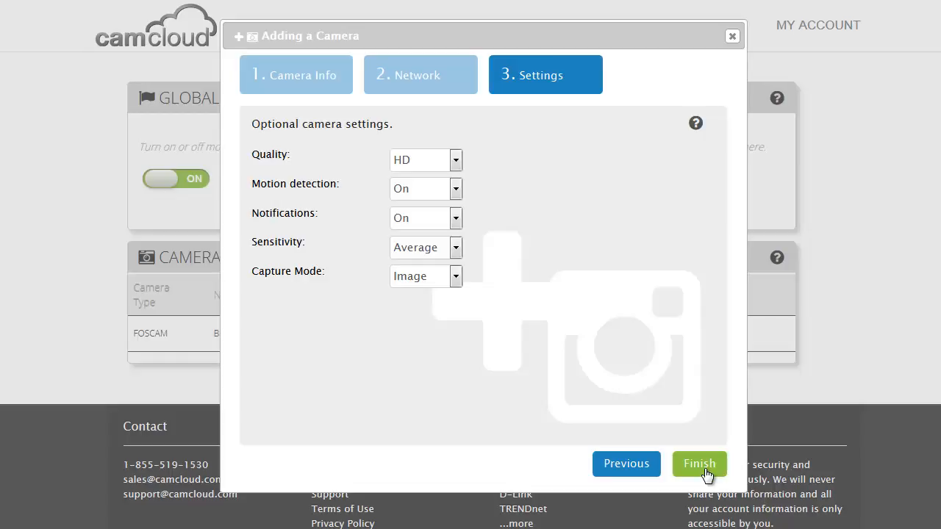
mouse_move(687, 341)
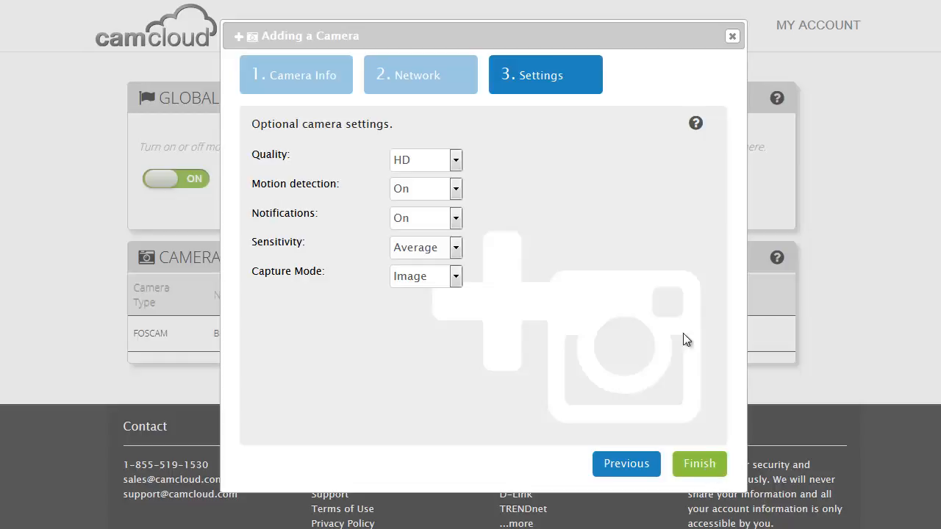
mouse_move(674, 221)
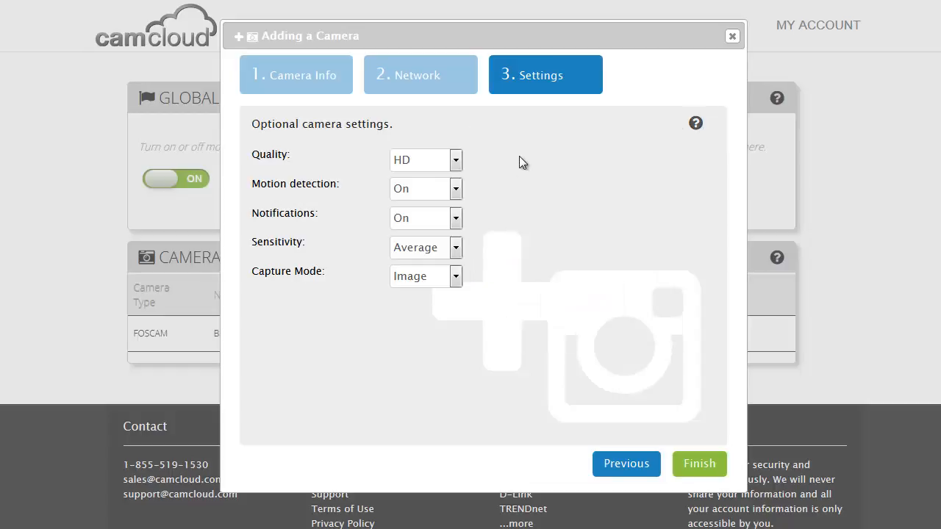
mouse_move(422, 175)
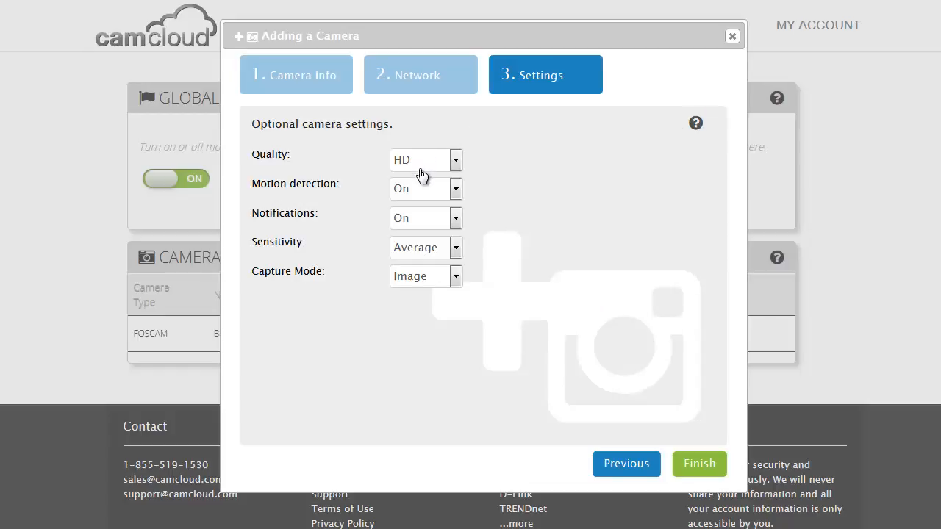
Keep quality at HD and show the motion detection On/Off choices.
click(456, 188)
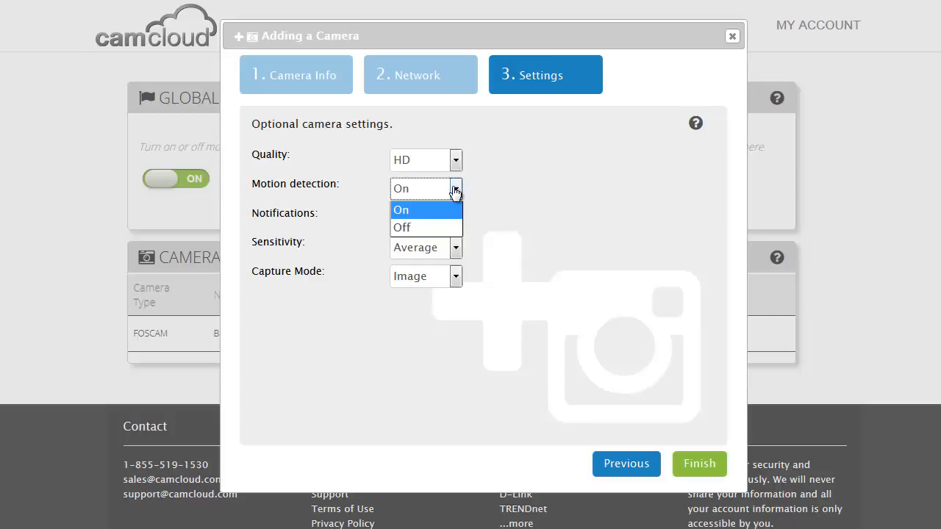
mouse_move(457, 193)
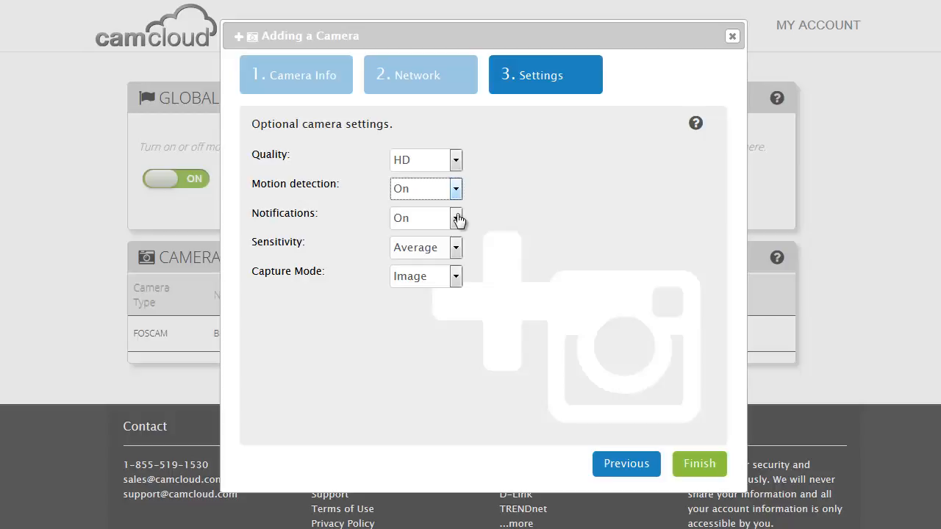
mouse_move(367, 325)
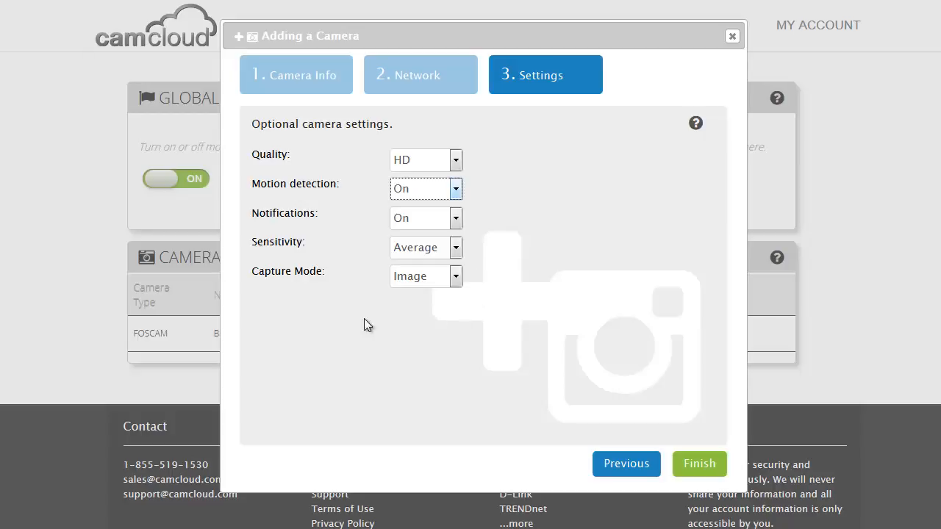
mouse_move(327, 285)
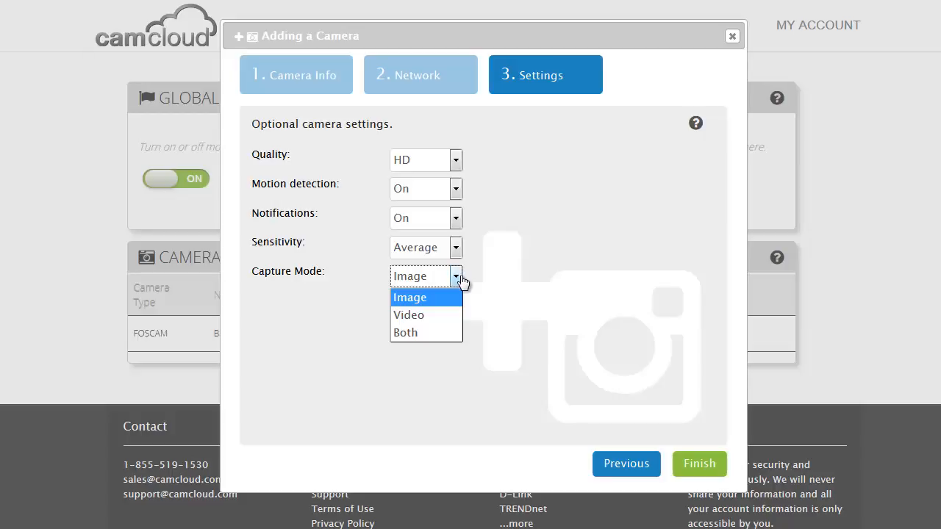
mouse_move(409, 332)
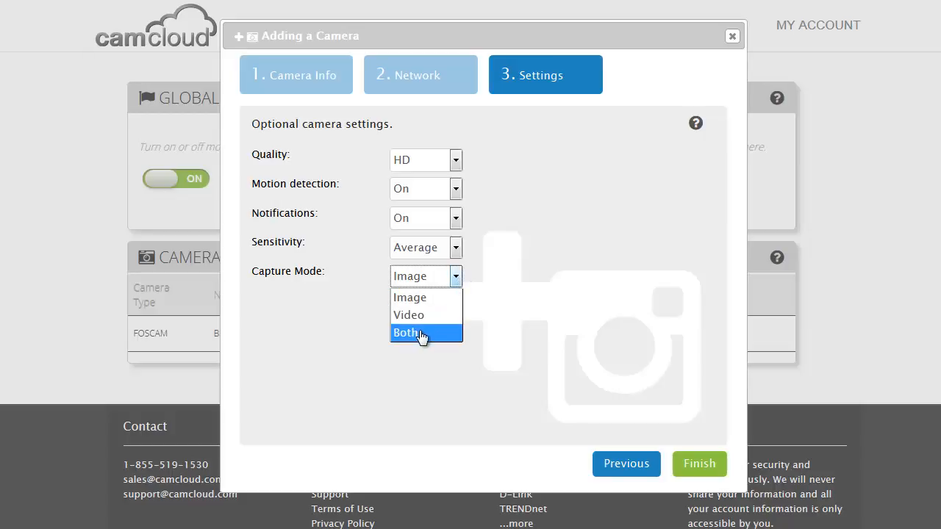
Set Capture Mode to Both so images and video are captured.
click(407, 332)
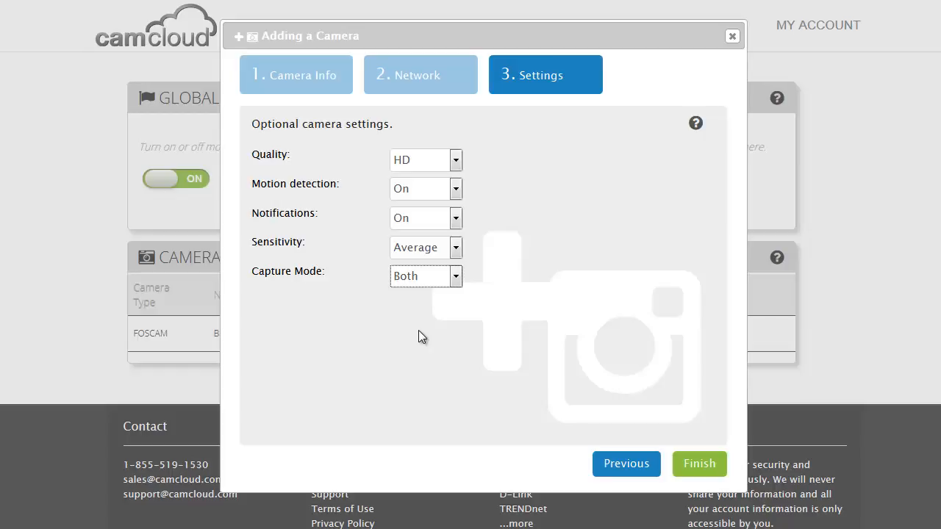
mouse_move(515, 336)
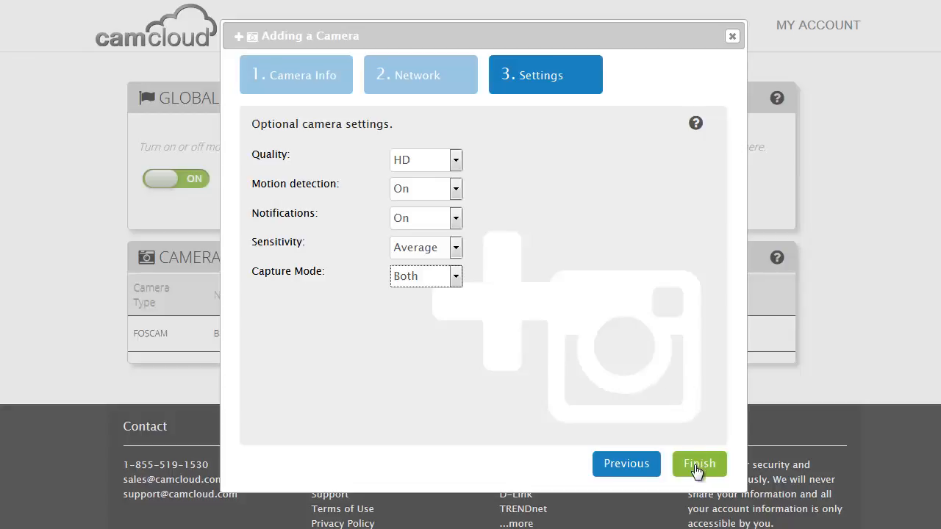
Finish the wizard so Parking Lot appears in the Camera List.
click(698, 463)
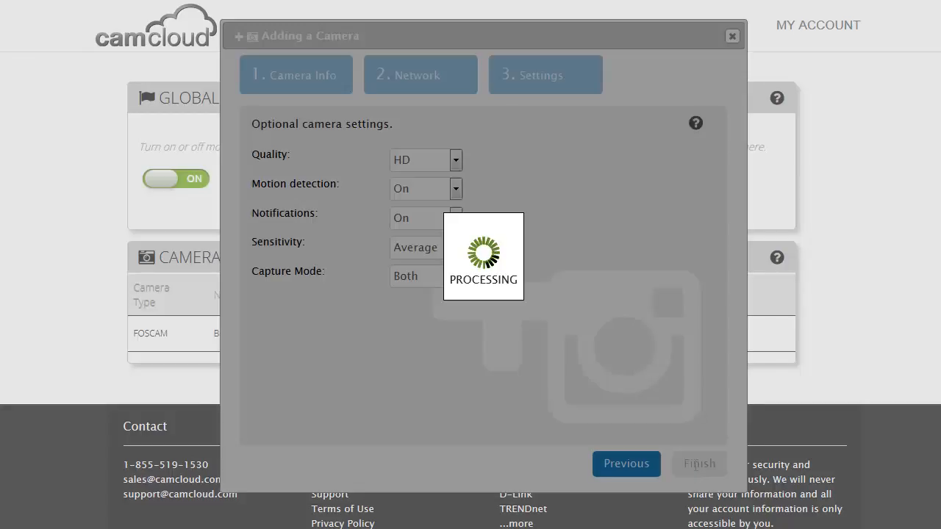
click(698, 464)
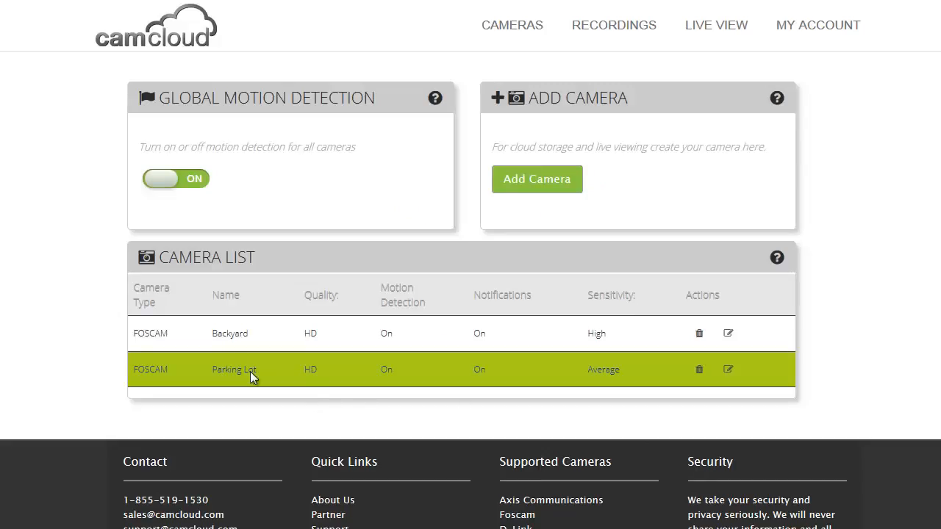
mouse_move(643, 396)
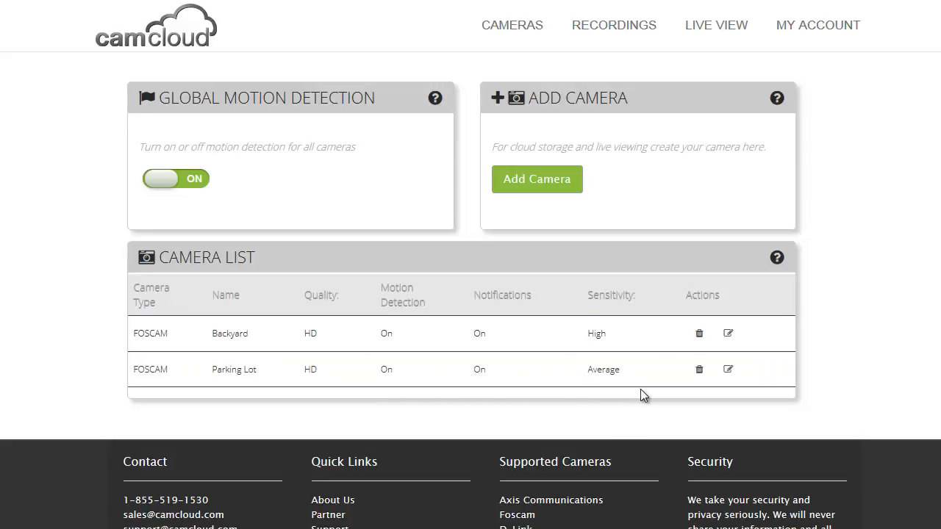